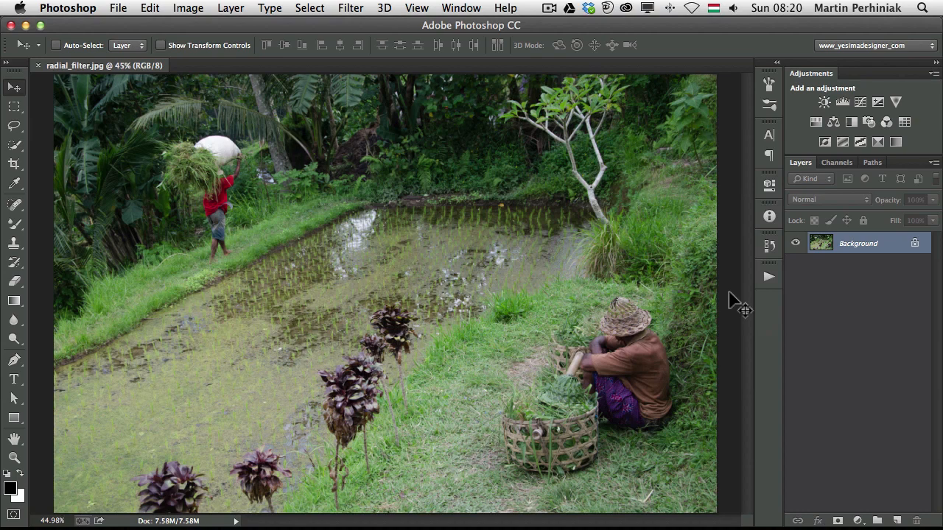
mouse_move(882, 250)
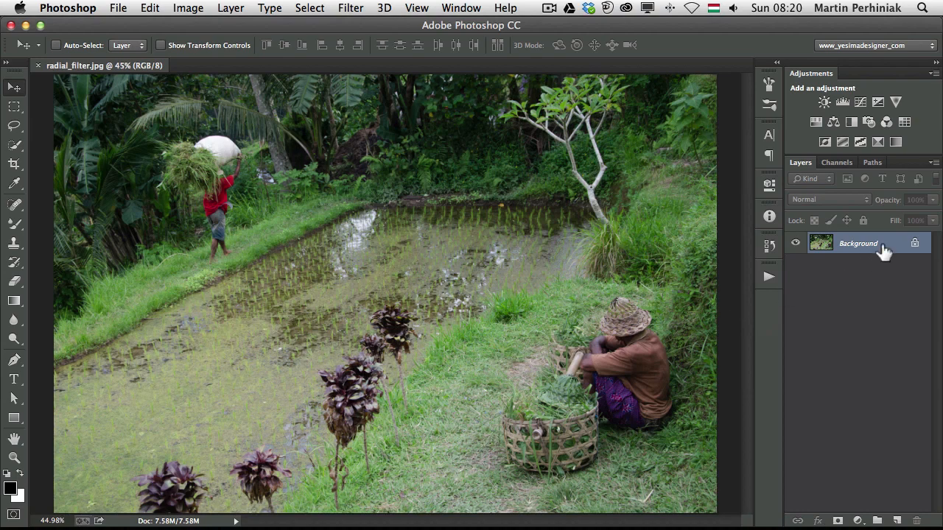
- Convert the Background photo layer into a smart object (Layer 0)
right_click(858, 243)
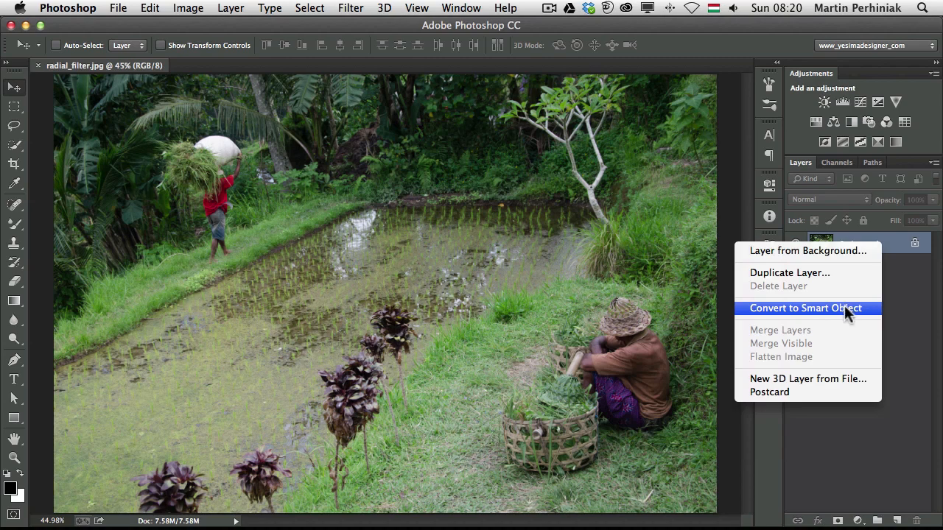
left_click(806, 308)
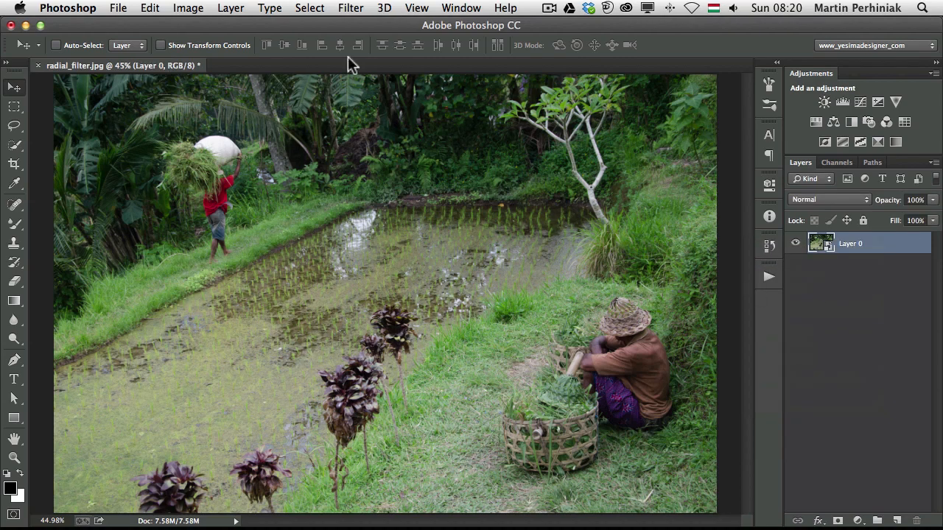
- Launch the Camera Raw Filter on the smart-object layer
left_click(351, 9)
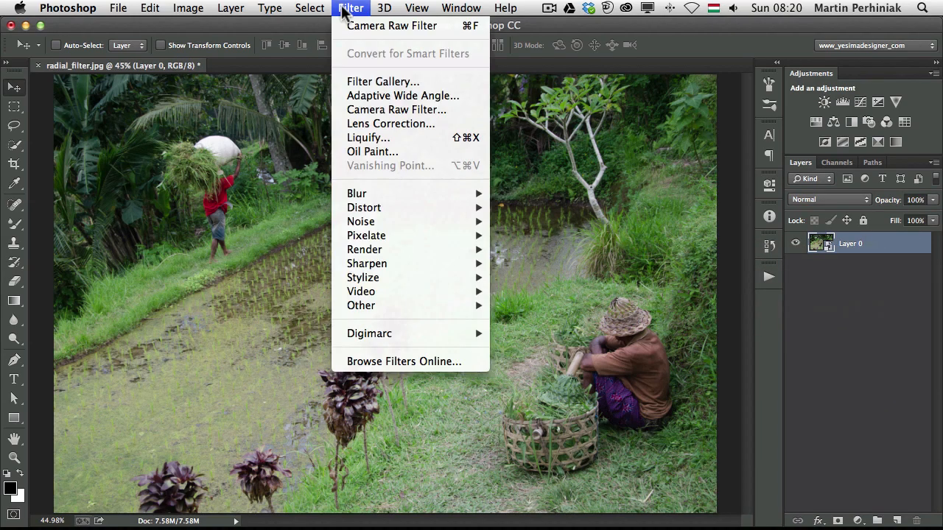
mouse_move(396, 109)
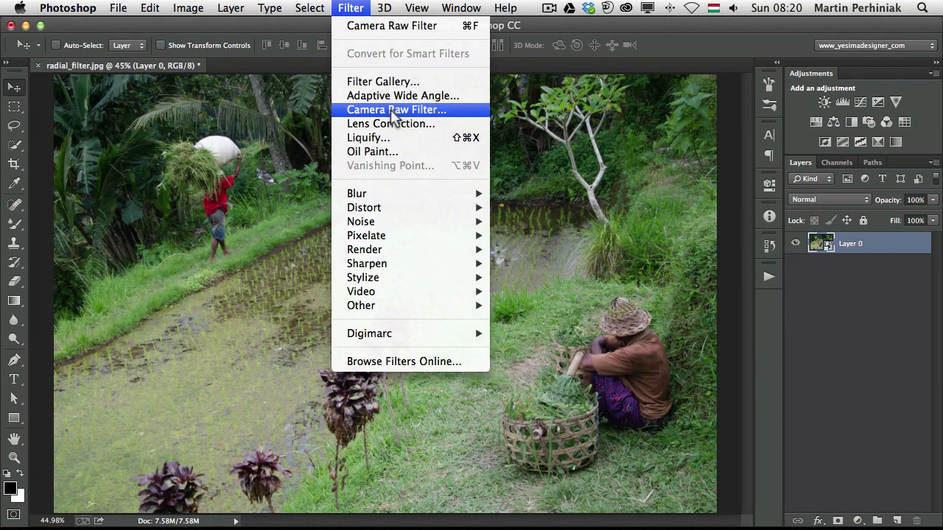
left_click(397, 109)
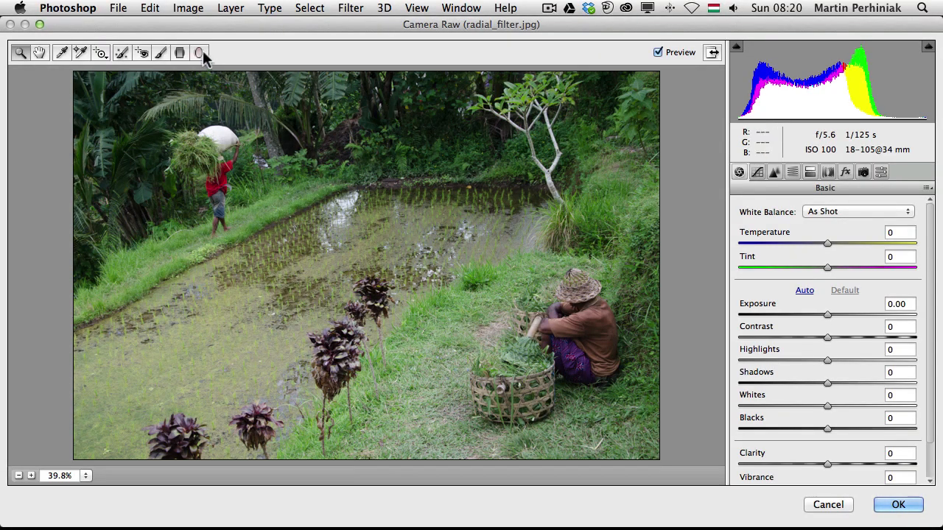
mouse_move(200, 53)
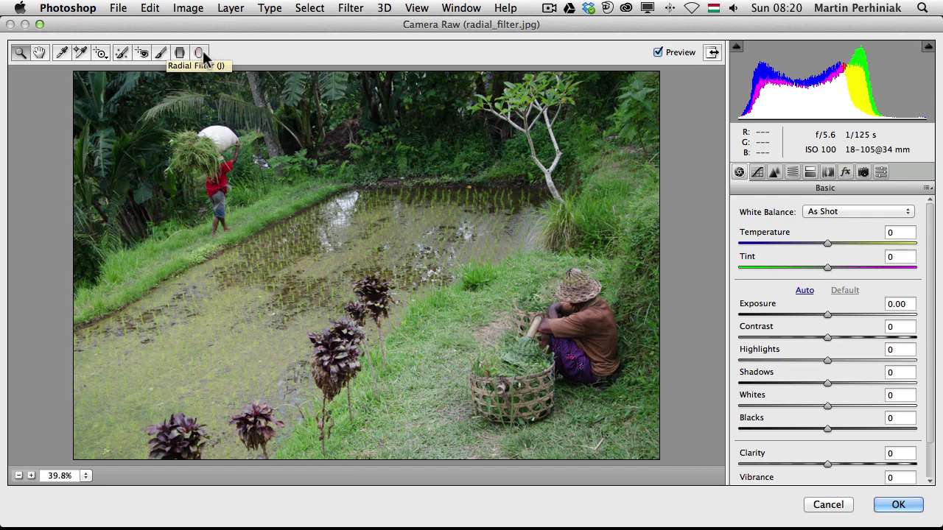
- Draw a radial filter ellipse around the seated worker with Exposure +0.60, Highlights -50, Shadows +69, Clarity +40
left_click(199, 53)
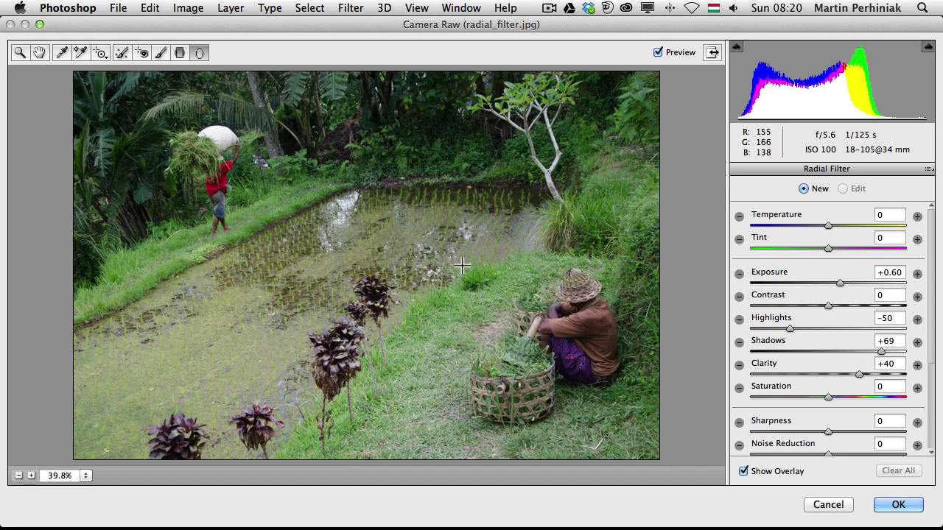
left_click_drag(462, 265, 518, 327)
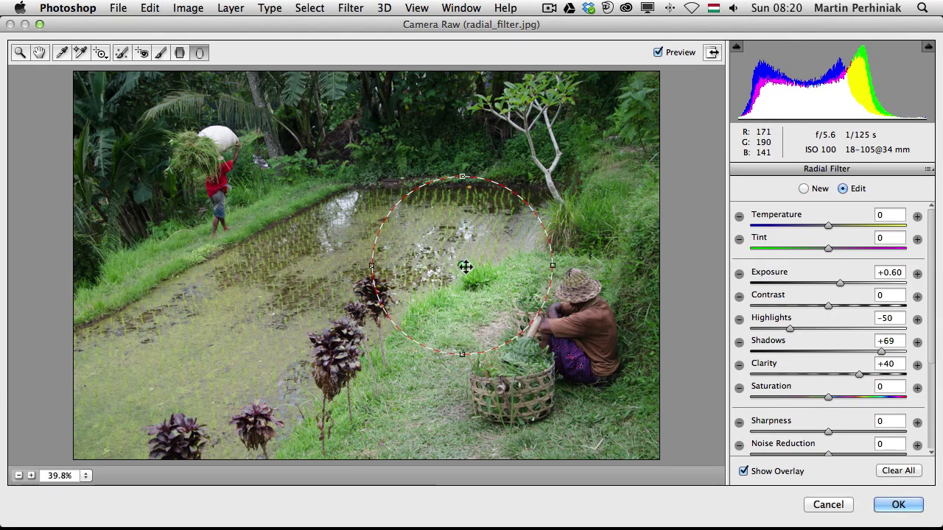
left_click_drag(462, 267, 532, 350)
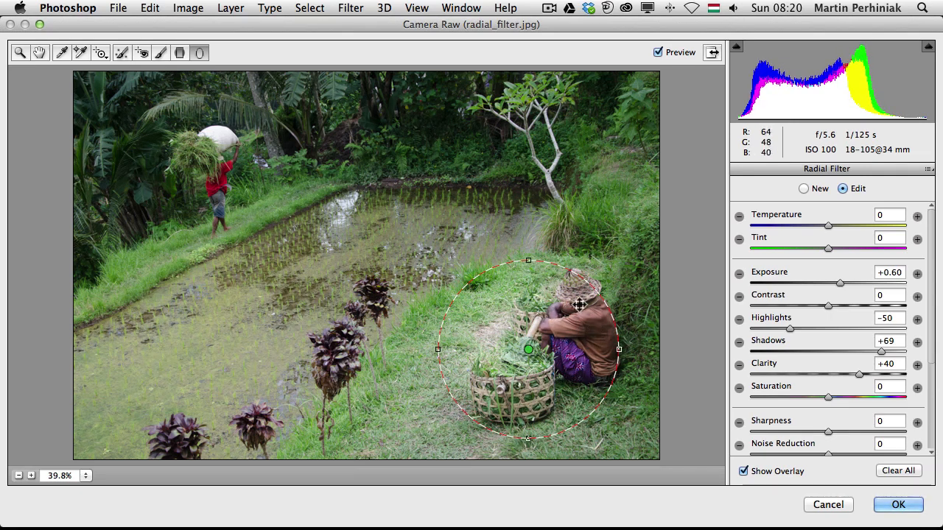
left_click(803, 189)
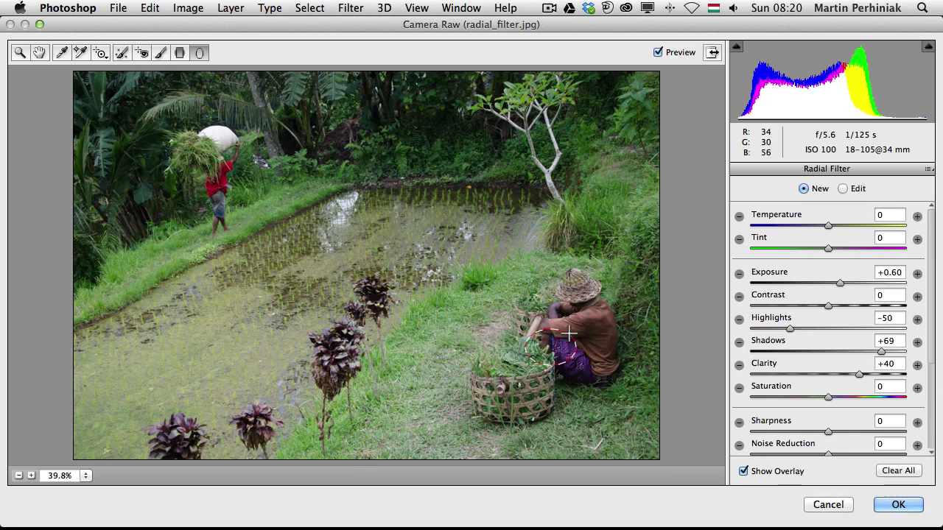
left_click_drag(571, 336, 627, 279)
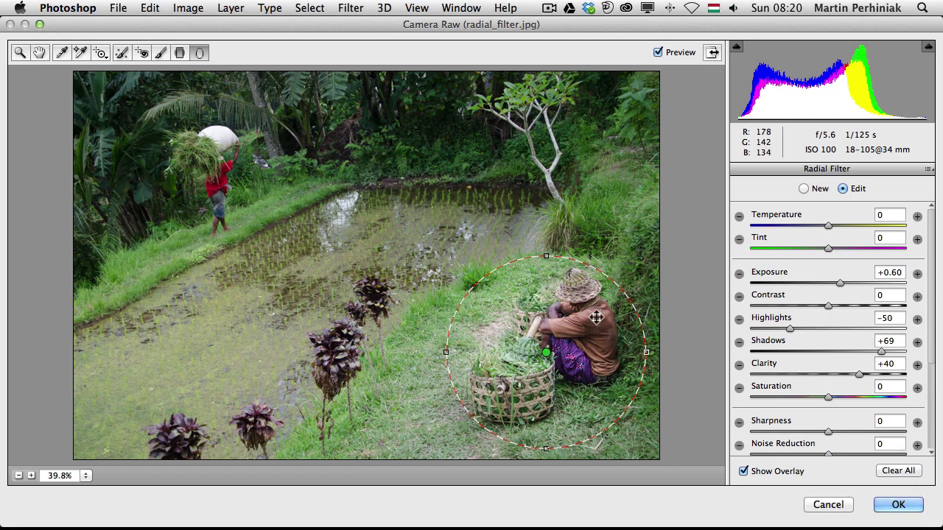
mouse_move(891, 237)
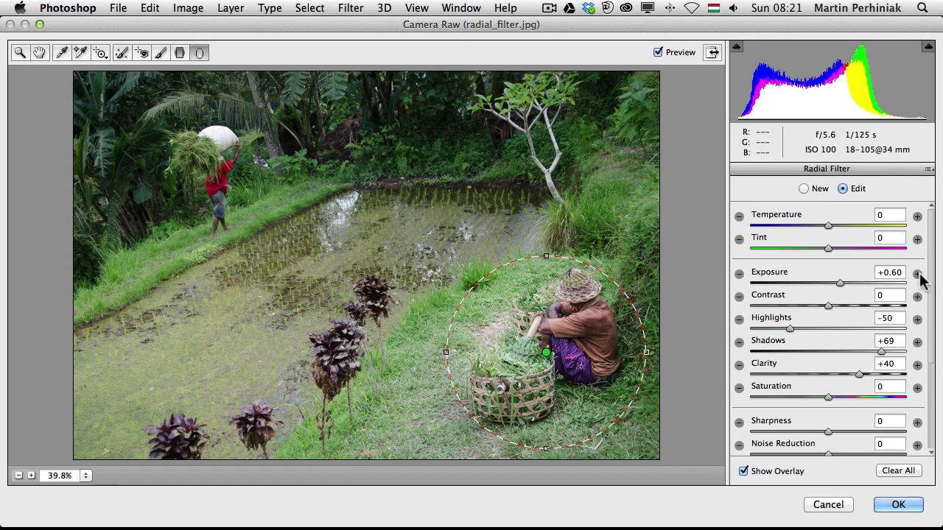
- Raise the radial filter's Feather to 100
scroll("down", 3)
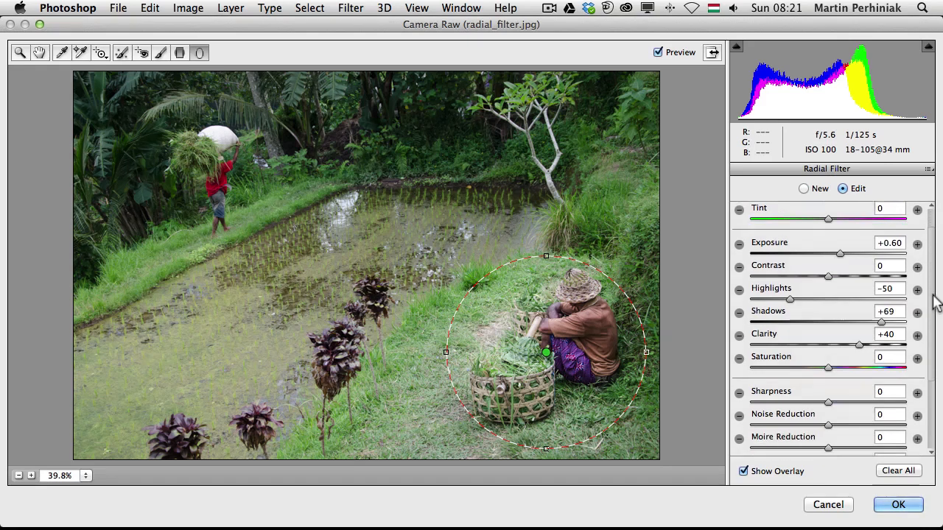
scroll("down", 3)
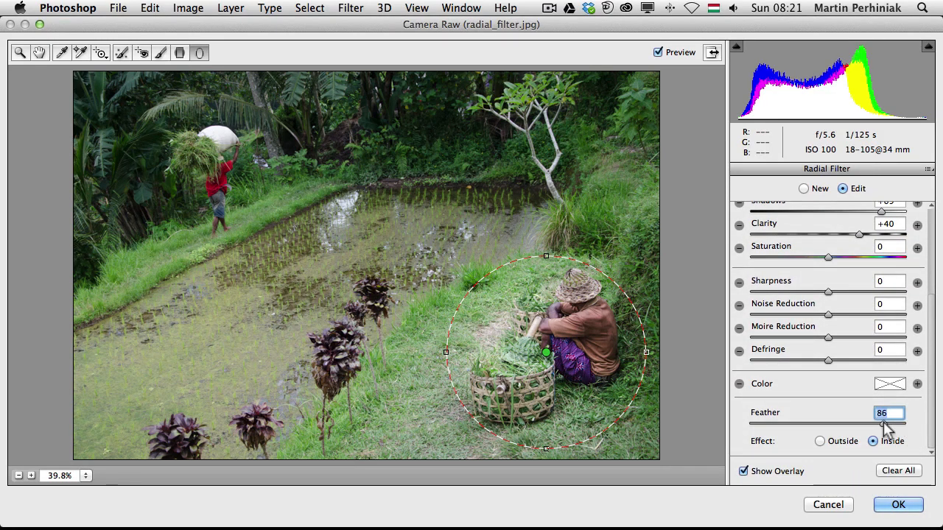
left_click_drag(886, 424, 904, 424)
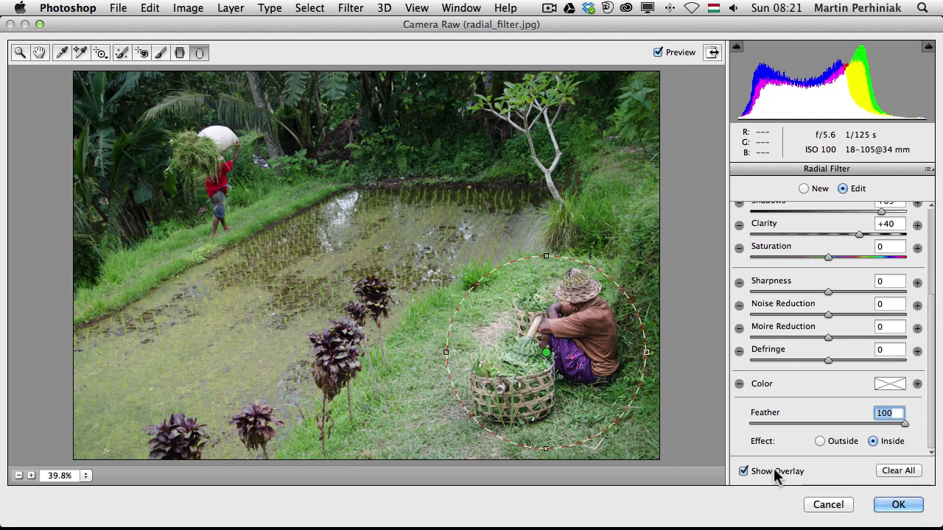
- Hide the overlay and toggle Preview to compare the photo before and after
left_click(743, 471)
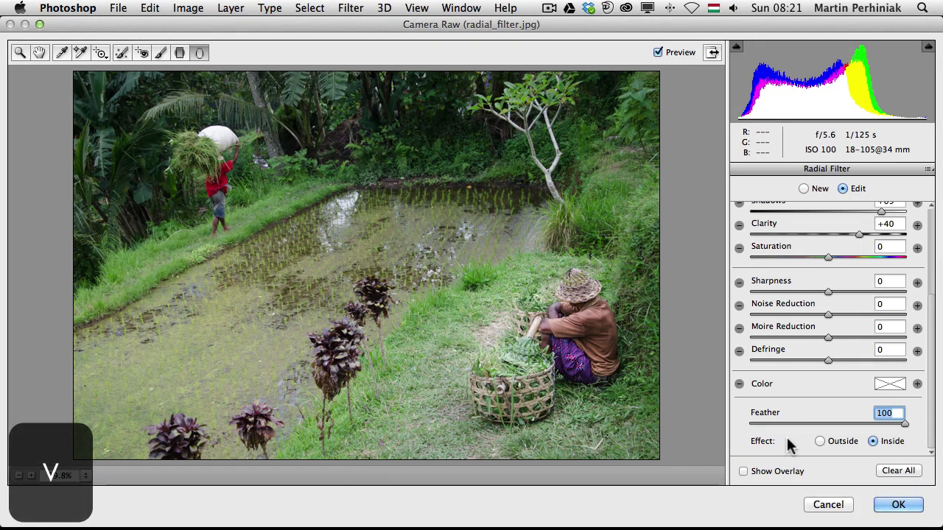
left_click(657, 53)
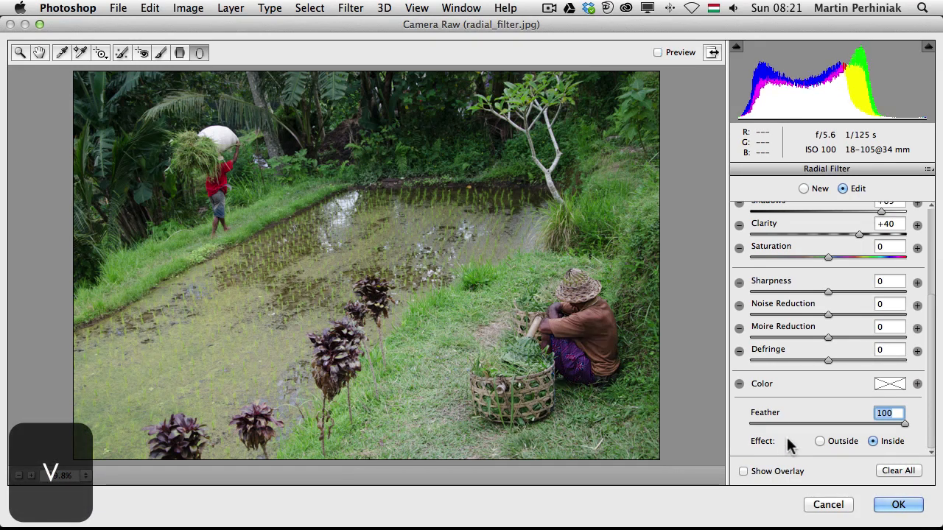
left_click(657, 53)
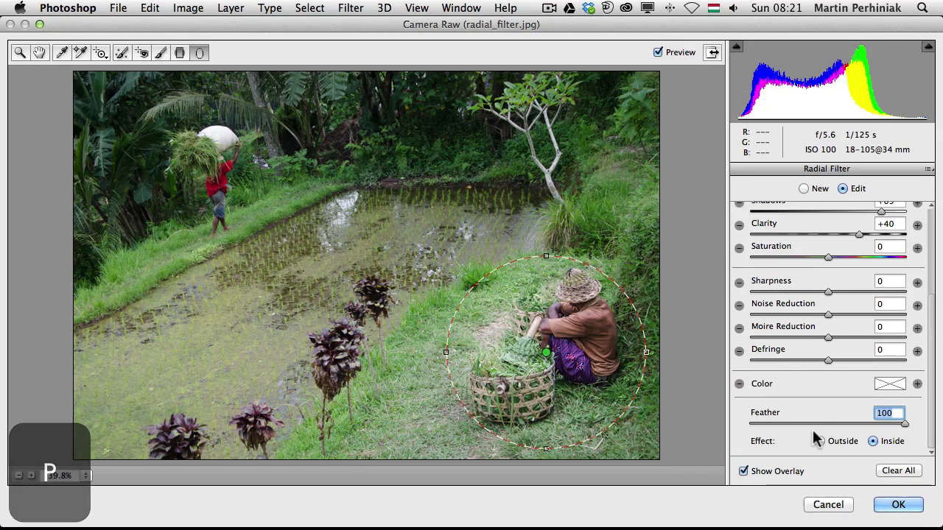
left_click(743, 471)
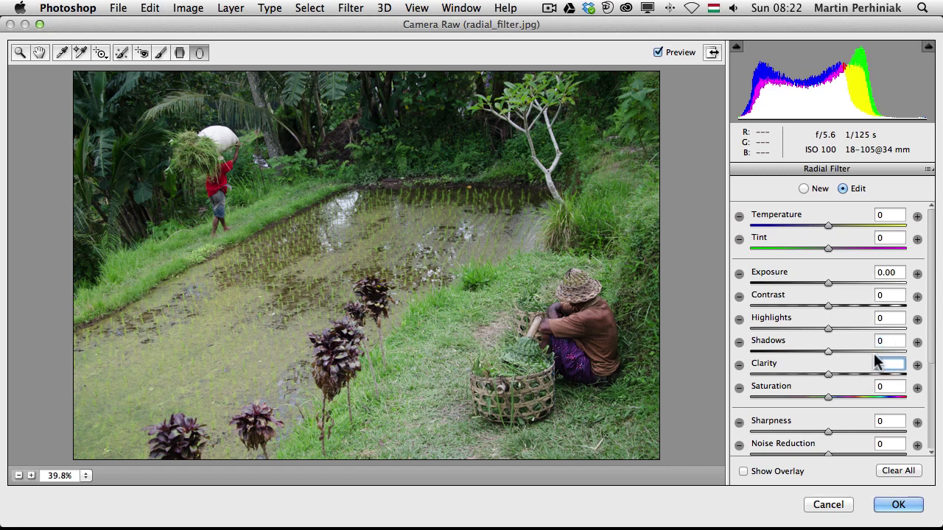
- Push the radial area's Shadows to +70 and compare with Preview off and on
scroll("down", 3)
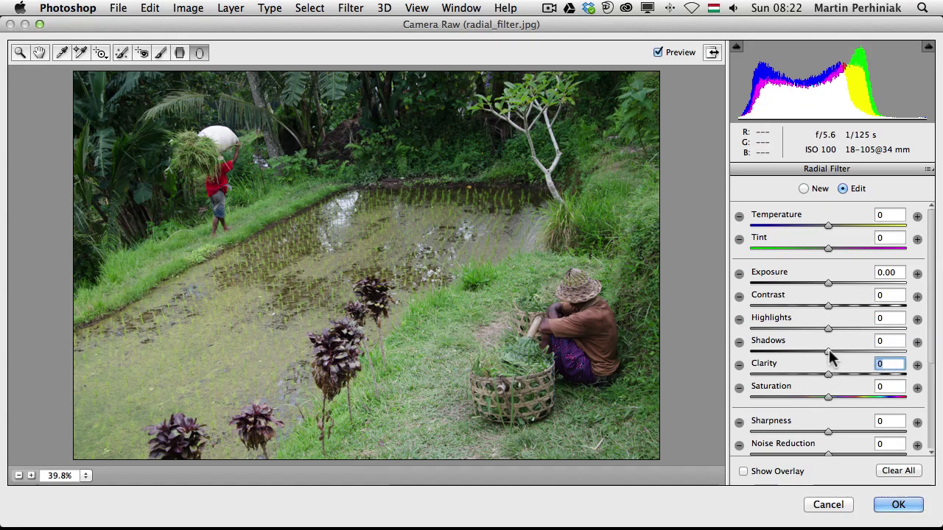
left_click_drag(828, 353, 872, 352)
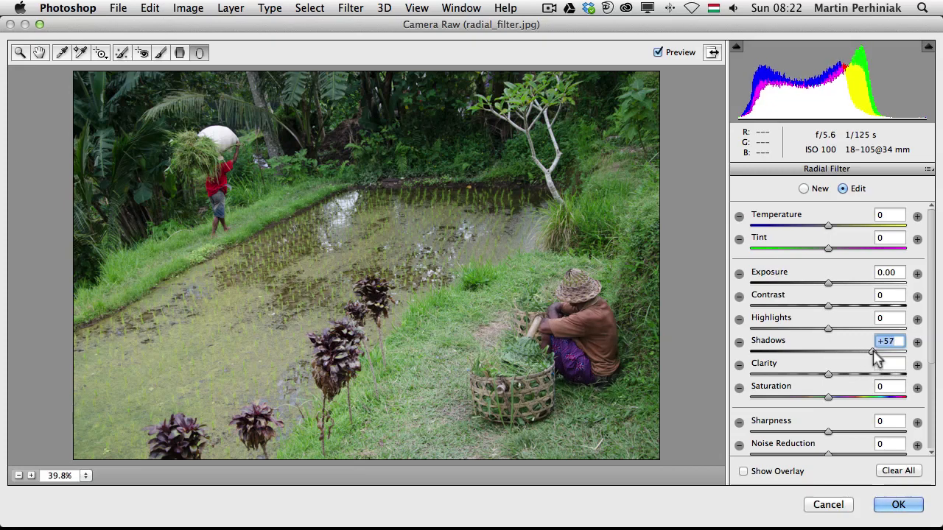
left_click_drag(866, 352, 881, 352)
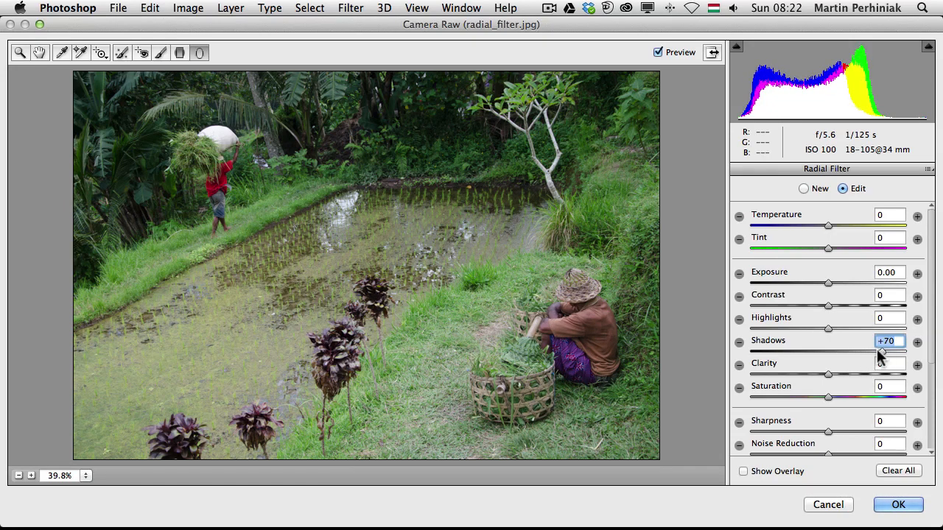
left_click(657, 53)
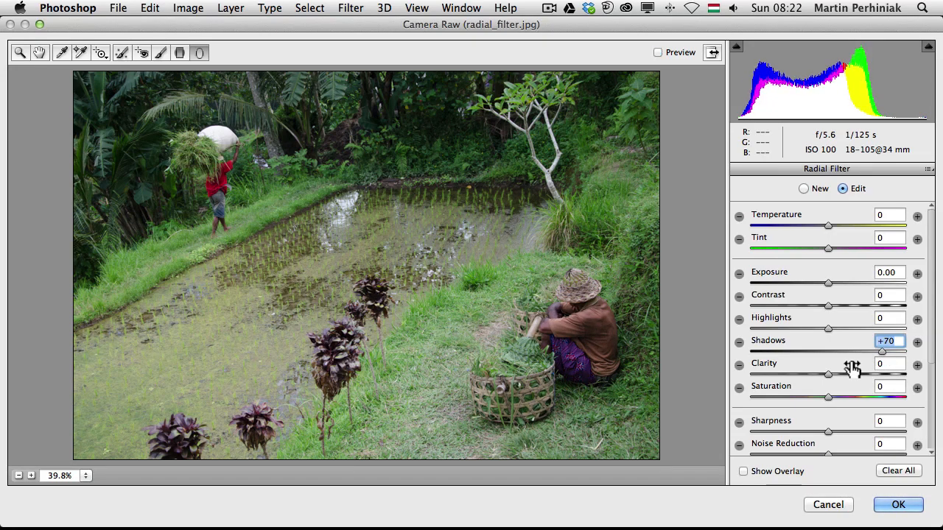
left_click(657, 52)
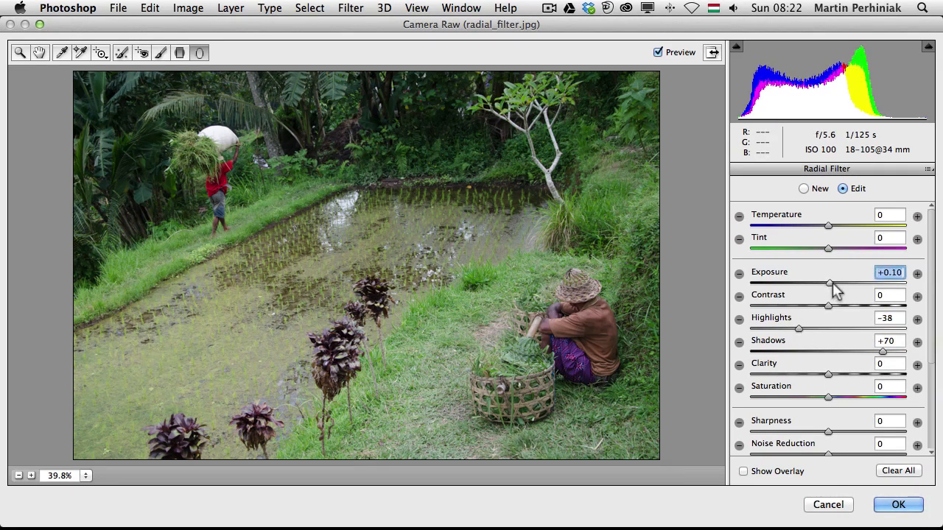
- Set Exposure +0.35, Clarity +30 and Saturation +15, then compare with Preview
left_click_drag(827, 283, 834, 283)
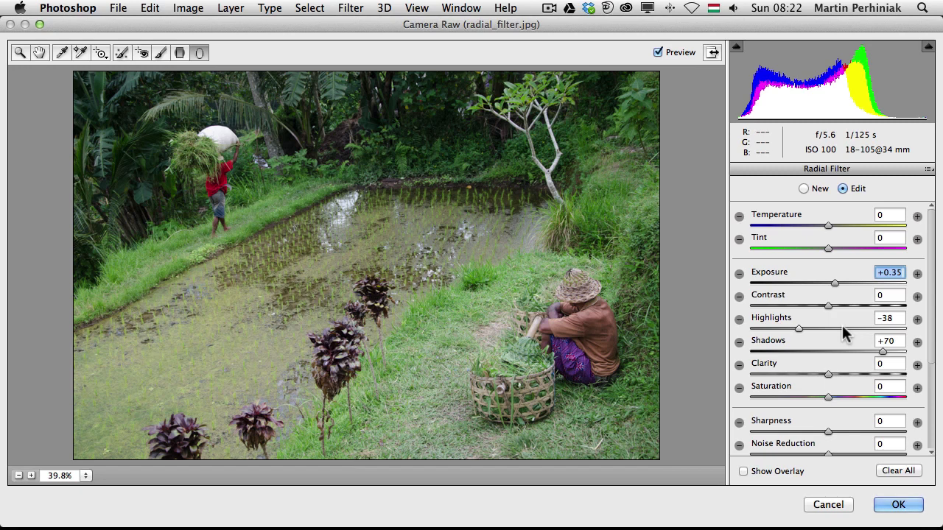
left_click(657, 51)
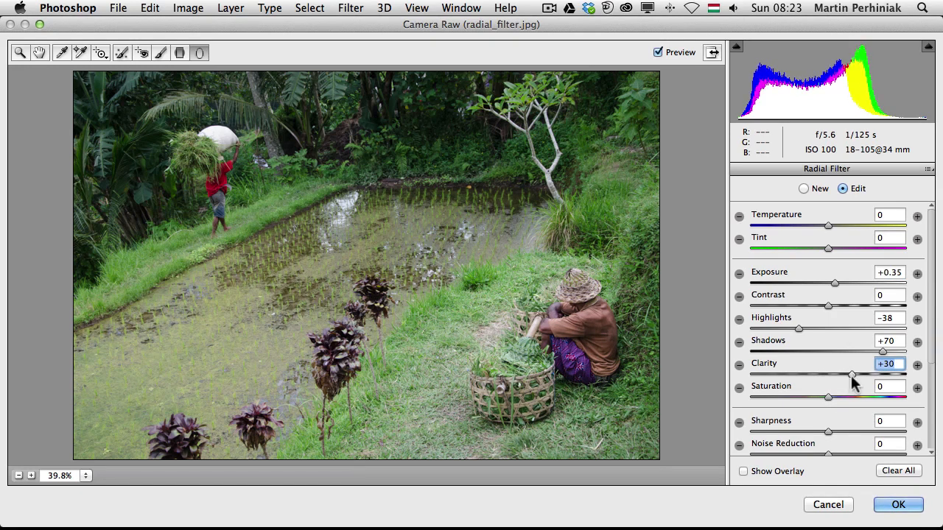
left_click_drag(828, 398, 840, 398)
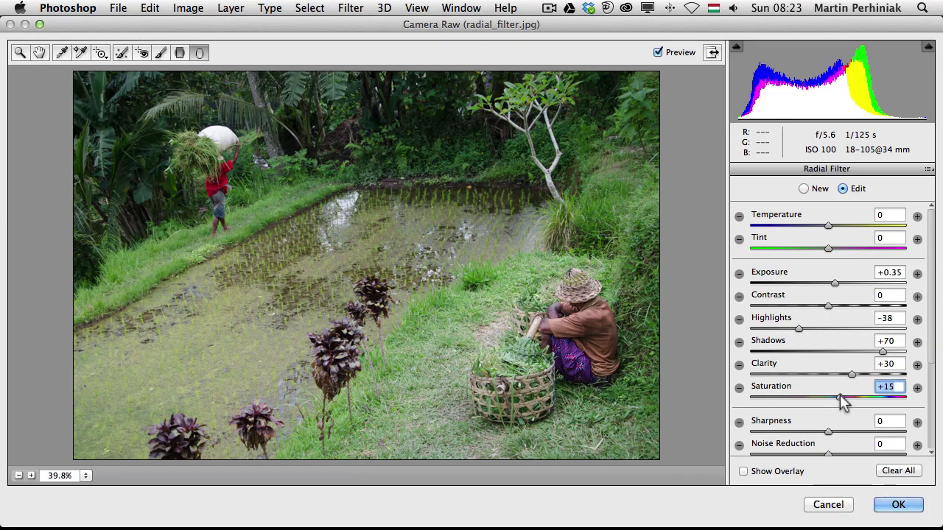
left_click(657, 53)
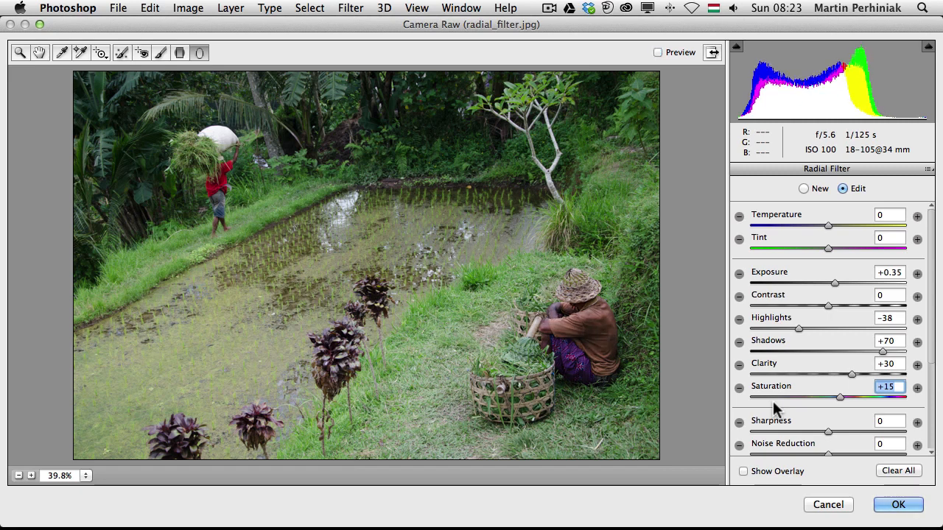
left_click(657, 52)
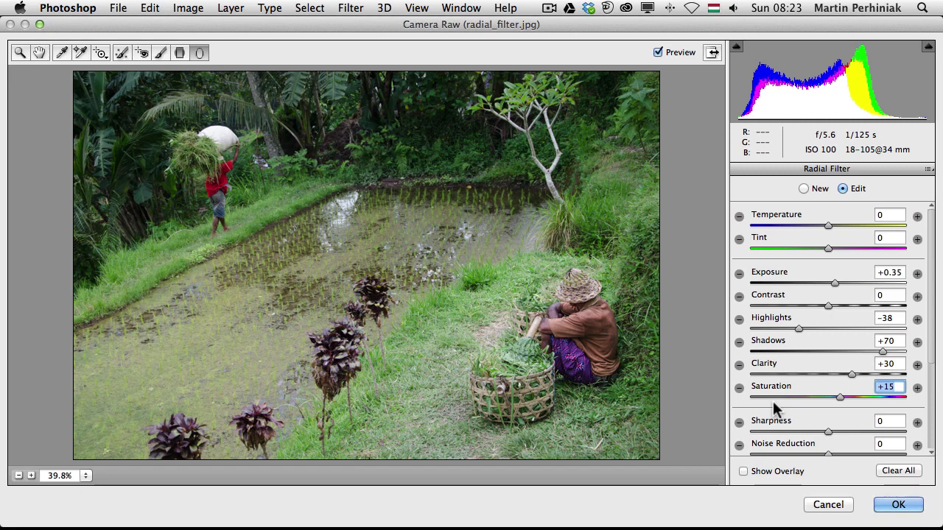
mouse_move(237, 197)
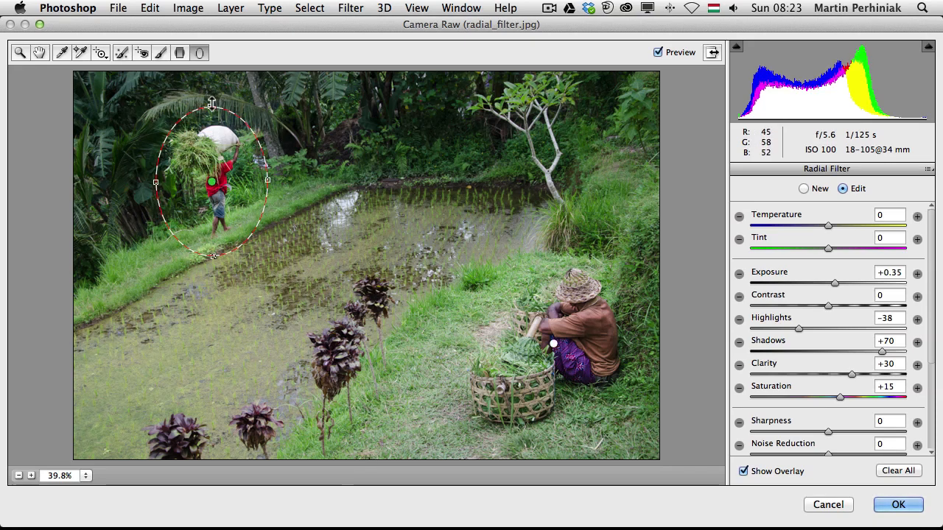
- Lower Exposure to +0.15 and raise Shadows to +77, toggling Preview to compare
left_click(743, 471)
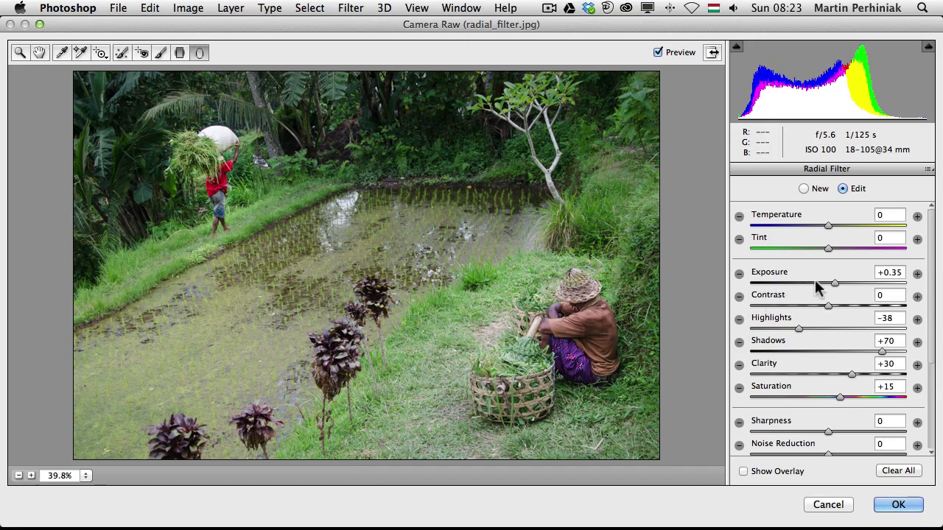
left_click_drag(834, 283, 831, 283)
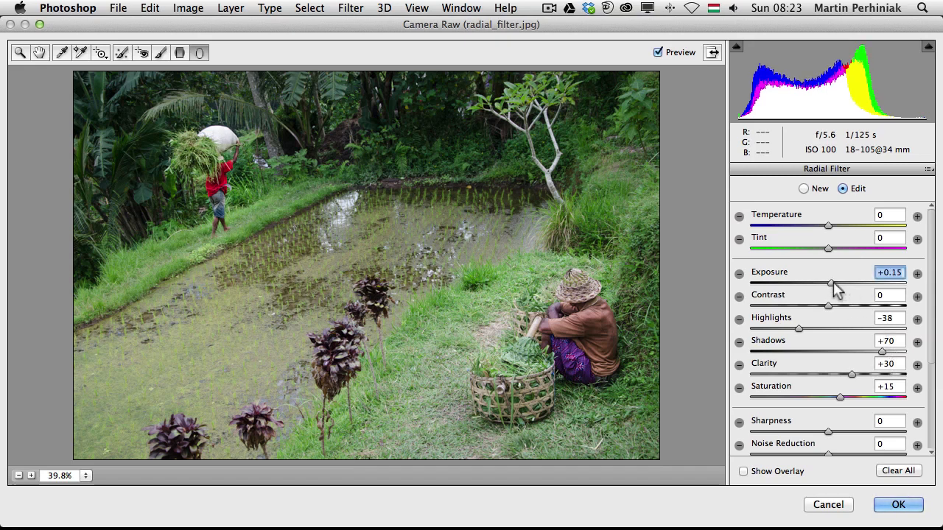
left_click(657, 51)
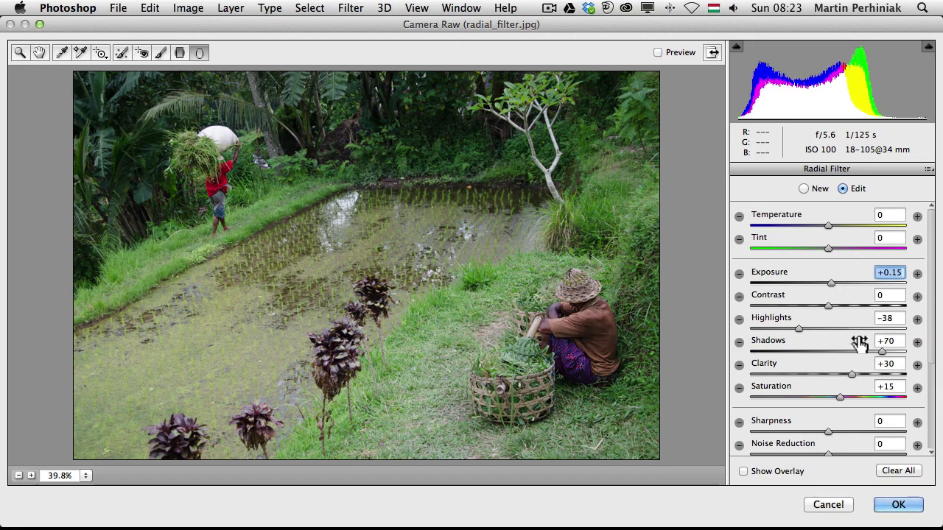
left_click(657, 53)
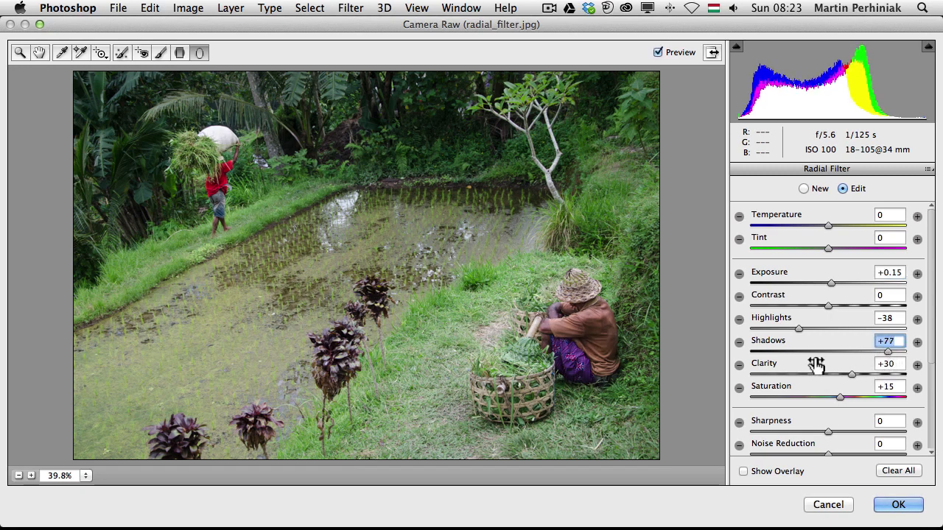
left_click(657, 53)
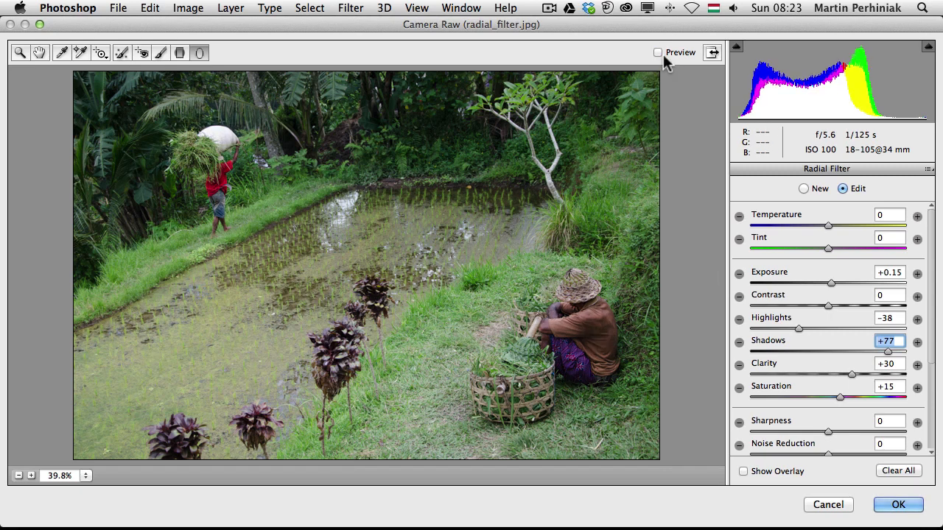
left_click(657, 53)
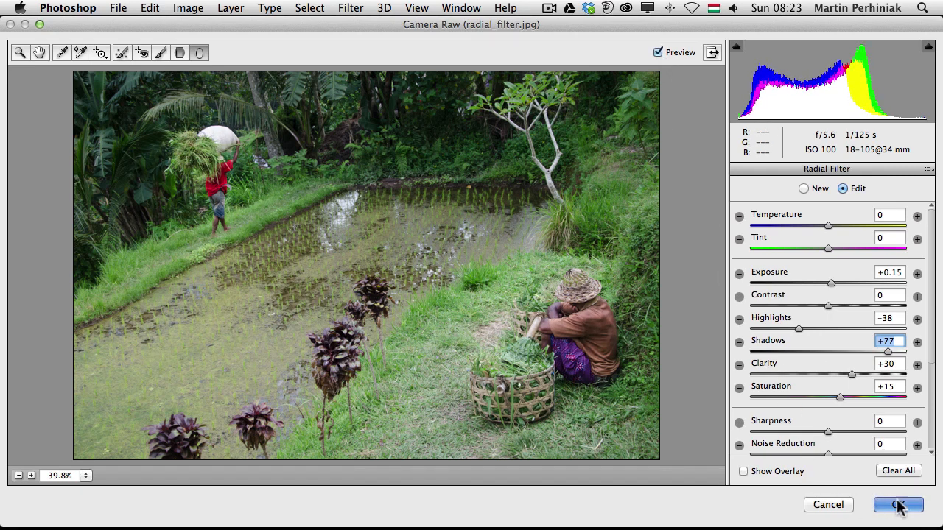
- Apply Camera Raw as a smart filter on Layer 0, toggle its visibility, and reopen its settings
left_click(899, 504)
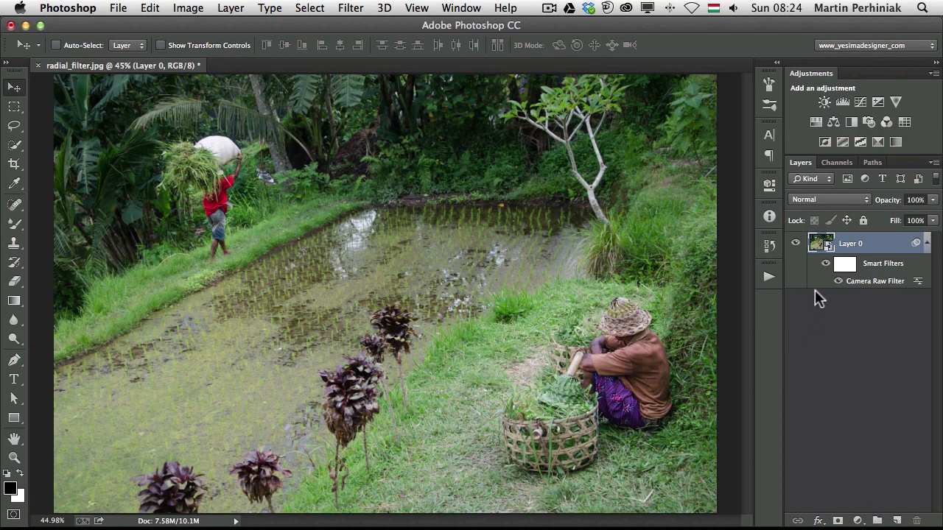
mouse_move(839, 285)
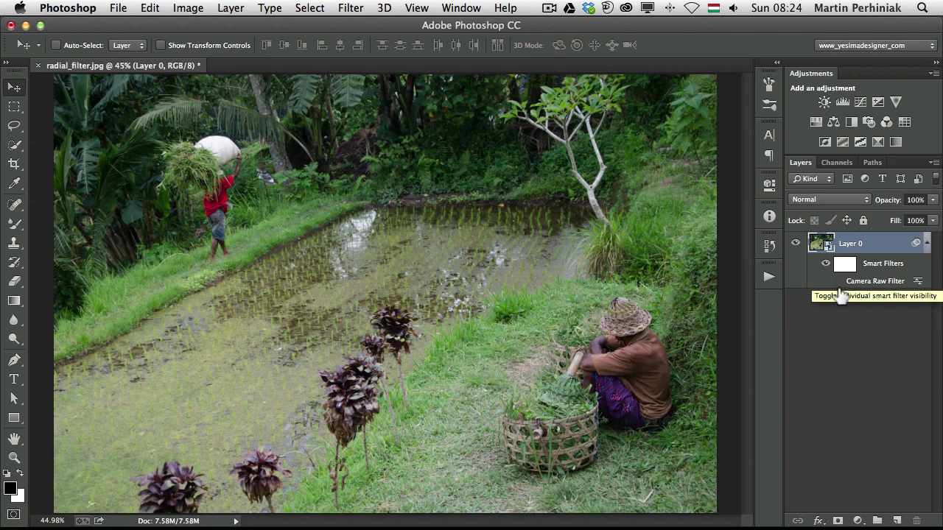
left_click(825, 280)
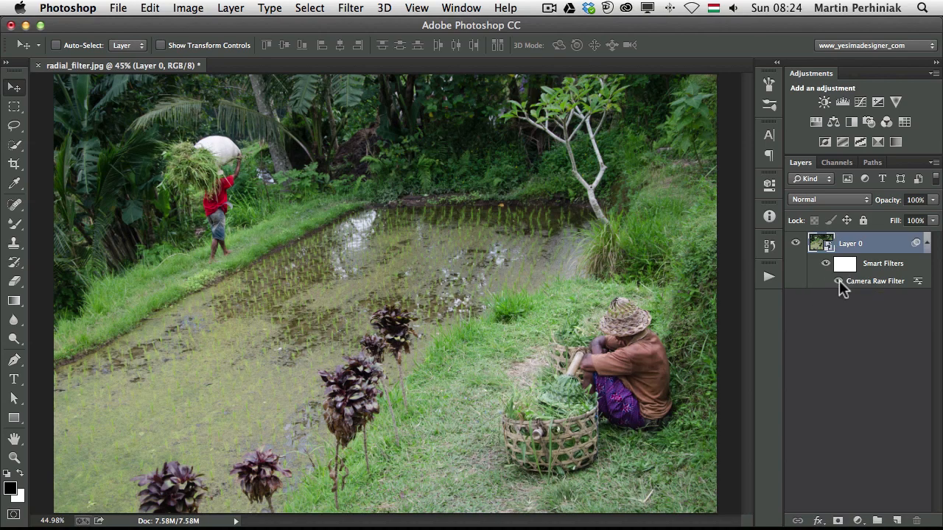
mouse_move(836, 280)
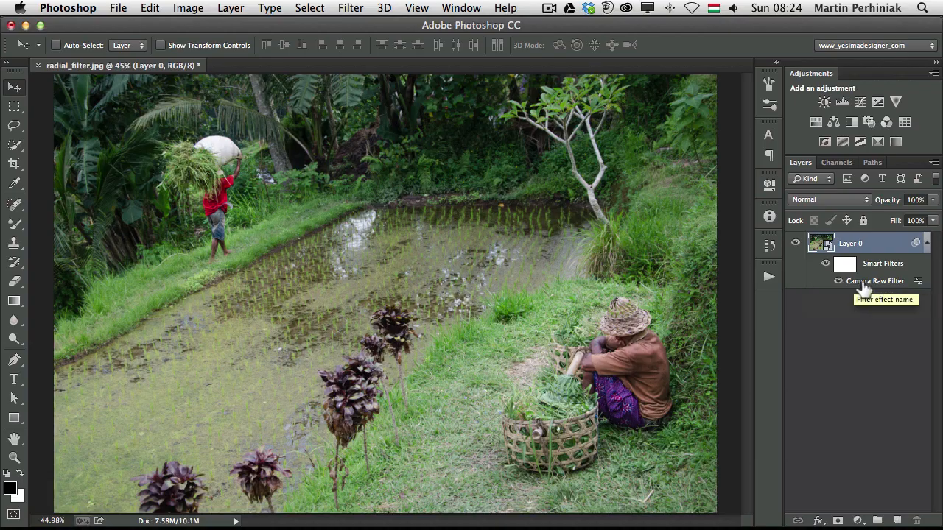
double_click(875, 280)
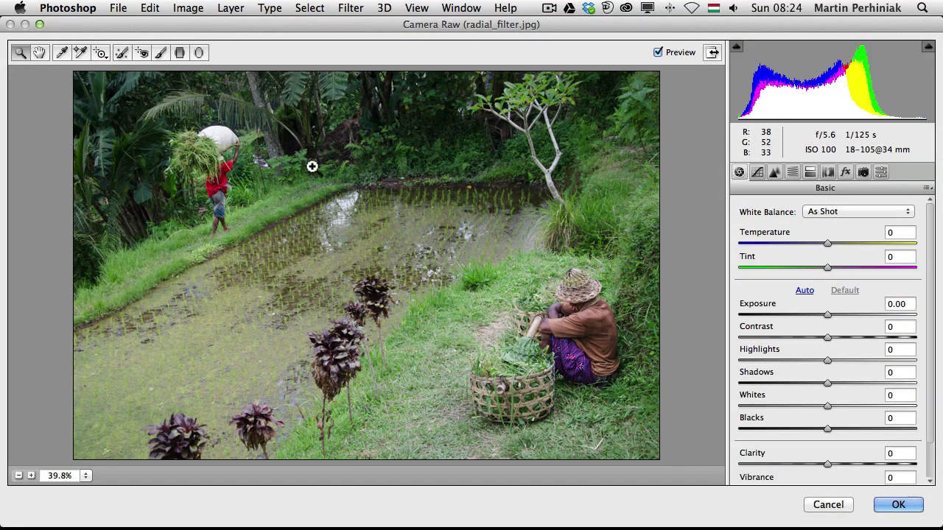
- Review the radial filter's Feather 100 and Effect Inside settings, then close Camera Raw with OK unchanged
left_click(199, 53)
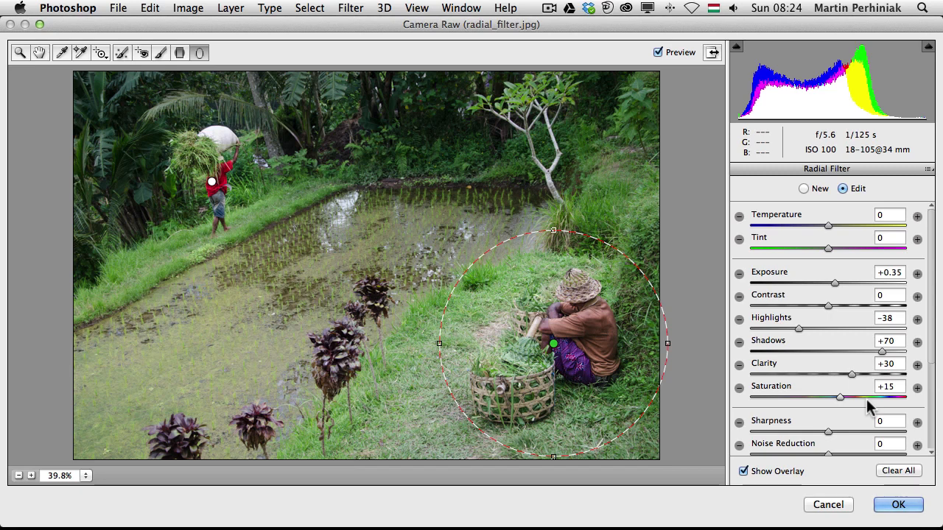
scroll("down", 3)
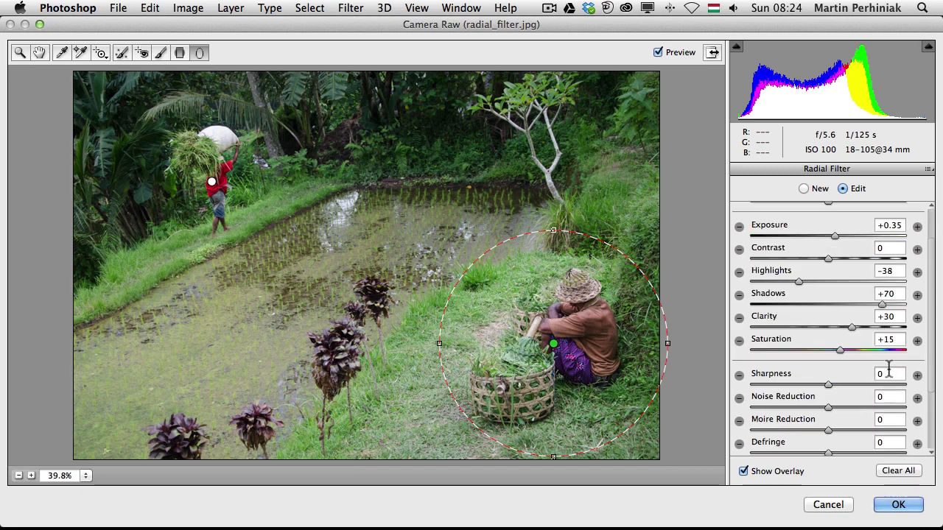
scroll("down", 3)
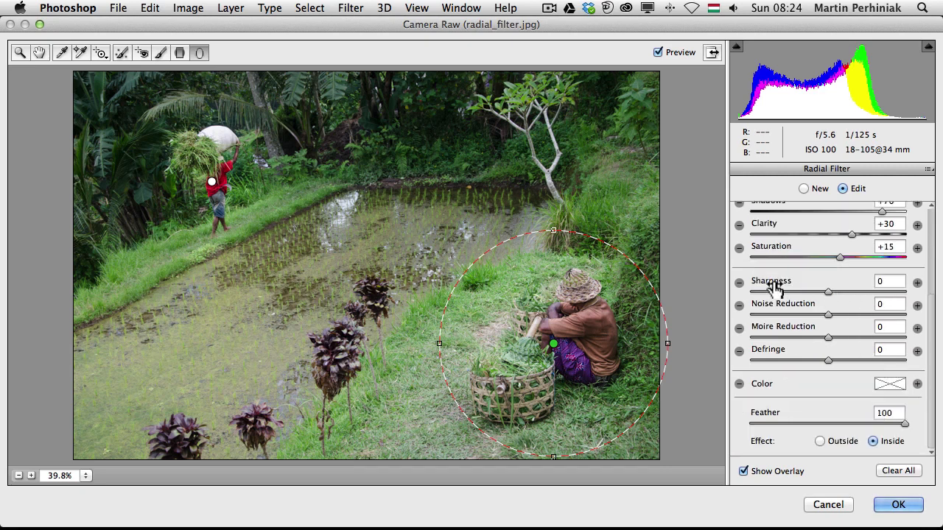
mouse_move(789, 309)
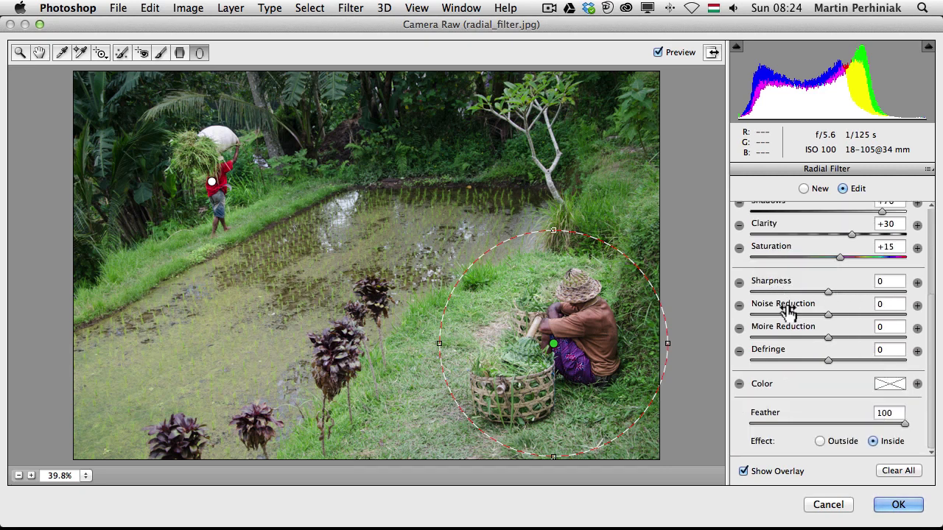
mouse_move(783, 405)
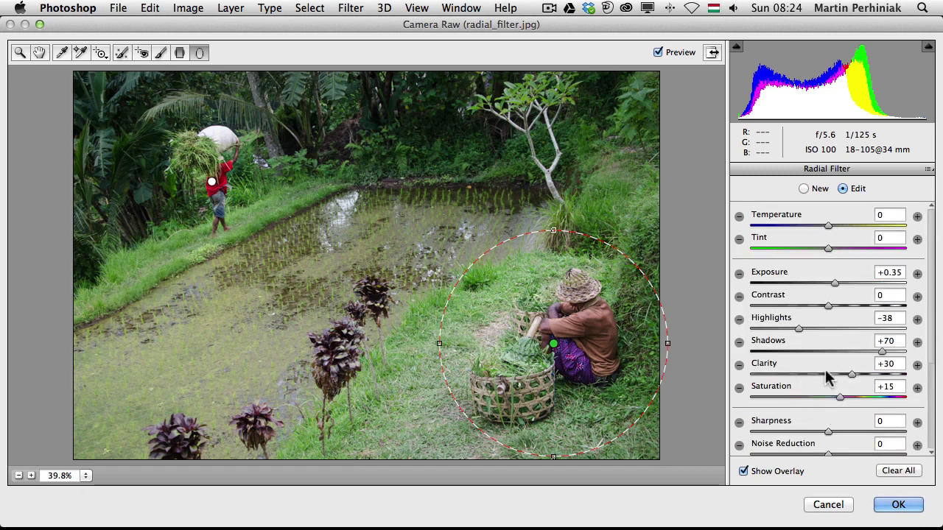
mouse_move(899, 504)
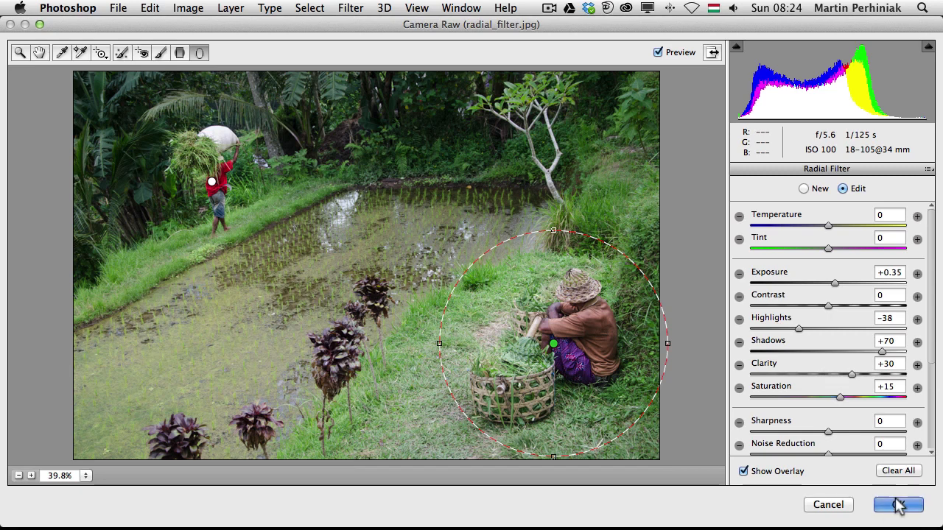
left_click(898, 504)
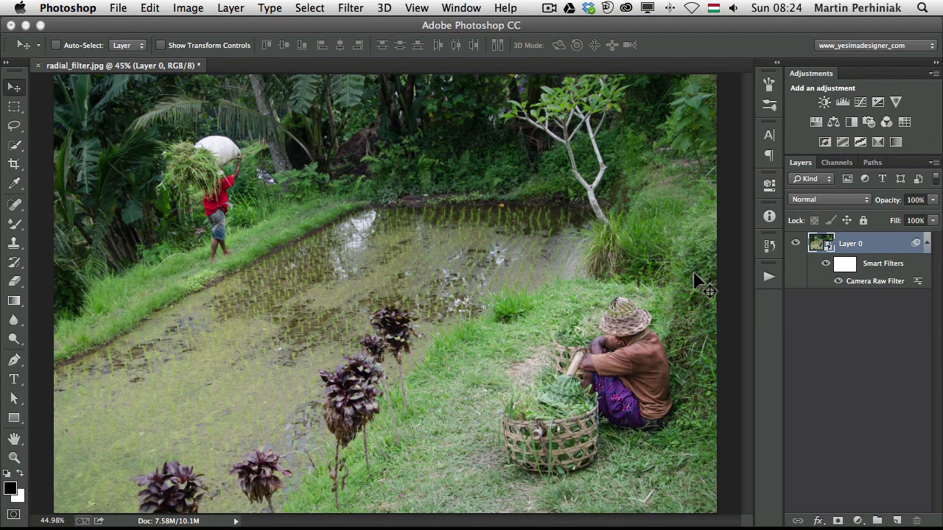